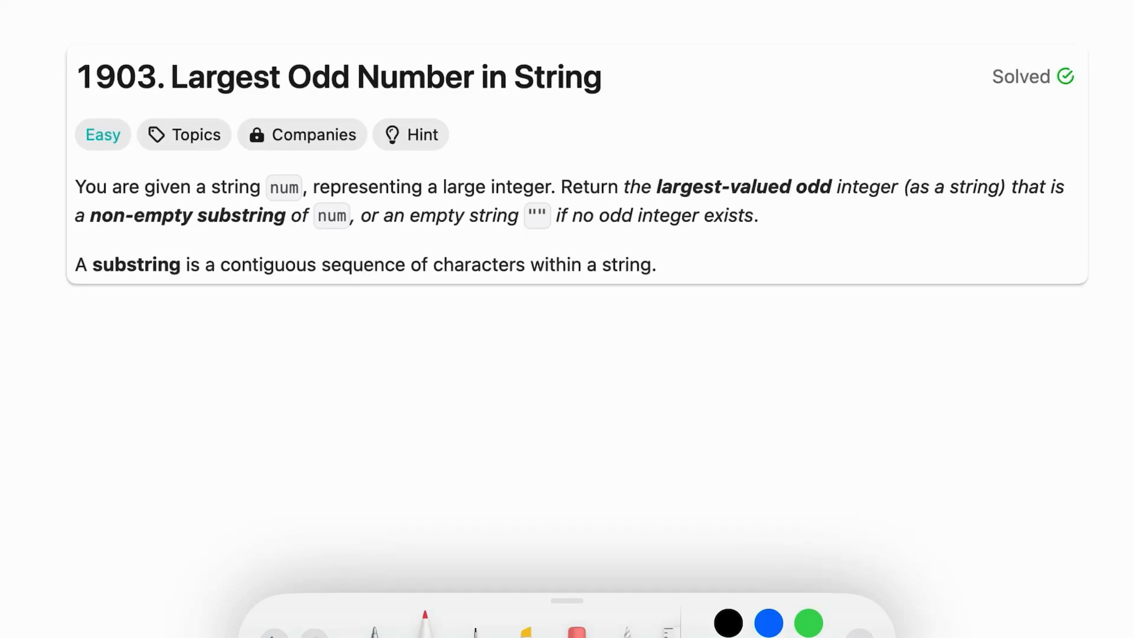
Underline the problem number 1903 and the title Largest Odd Number in String in red.
drag(79, 105, 304, 101)
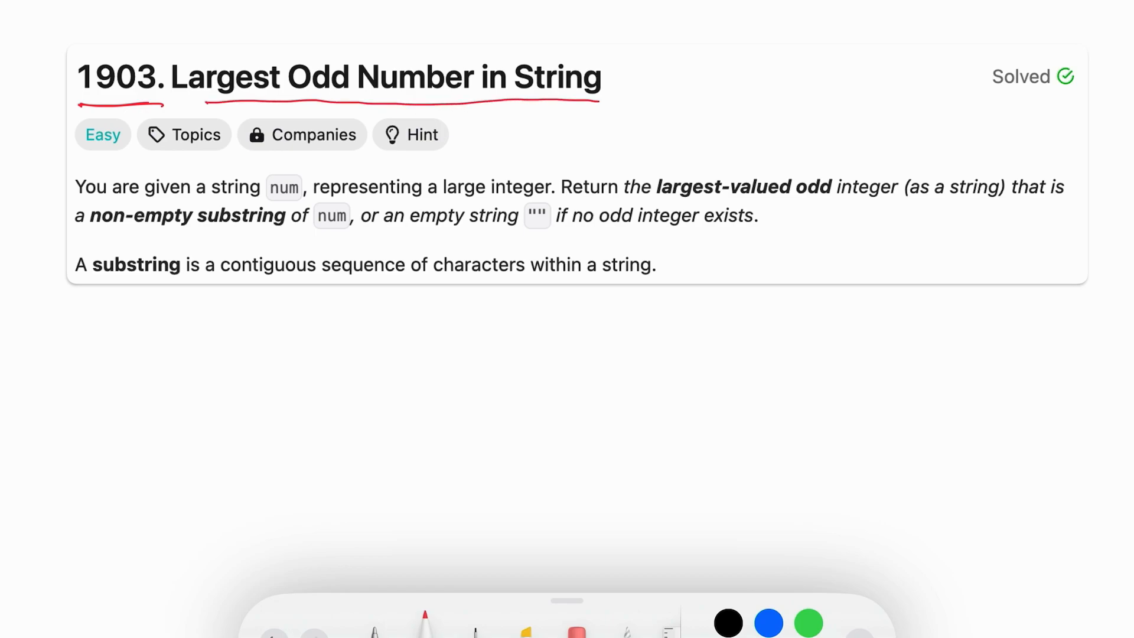
drag(202, 204, 296, 201)
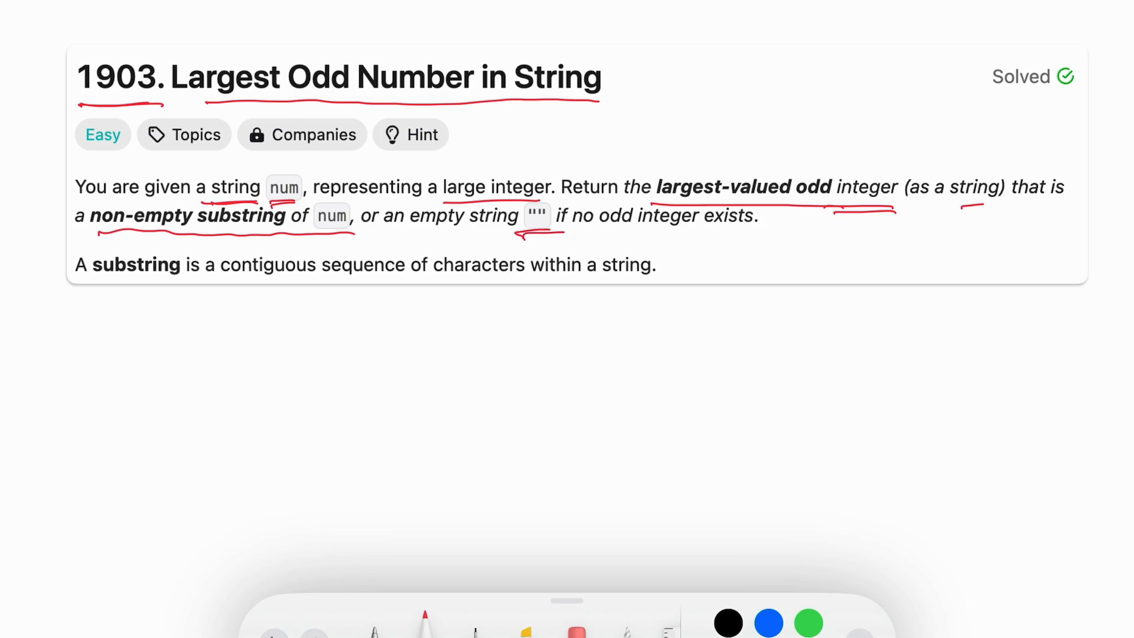
Scroll the canvas while sketching 412601 with its odd last digit circled and boxed as the answer.
scroll(up, 3)
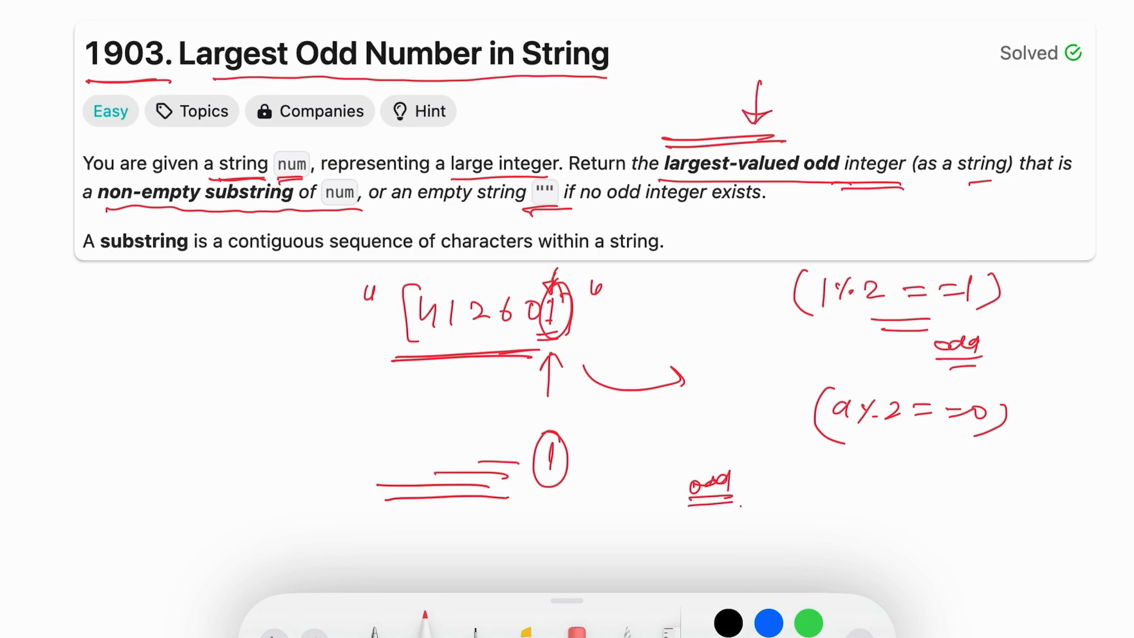
scroll(up, 3)
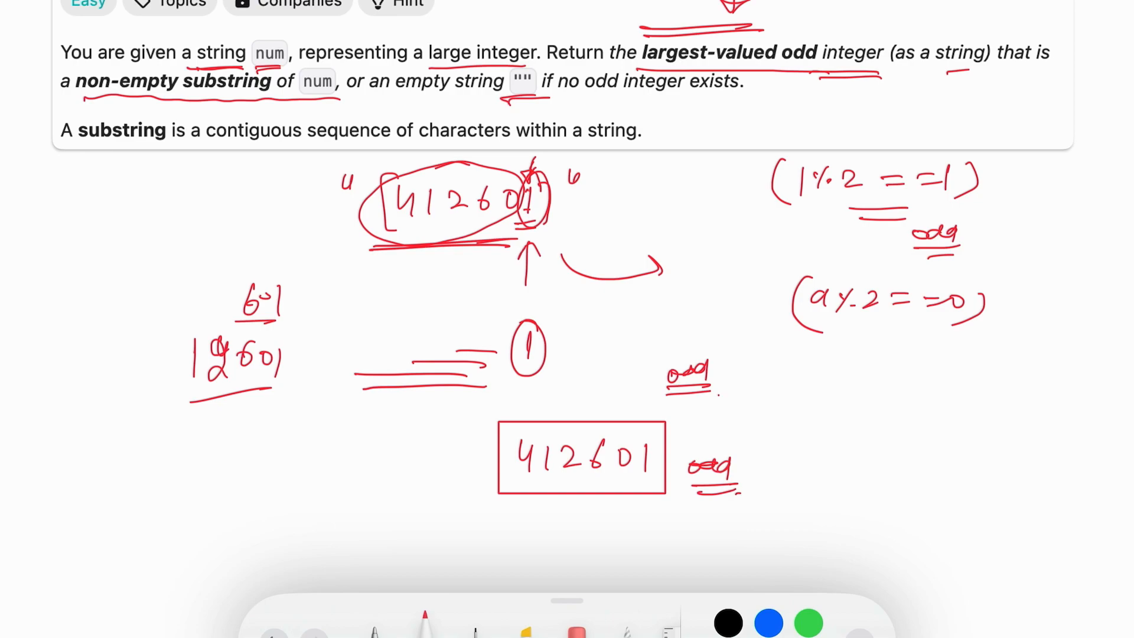
scroll(down, 3)
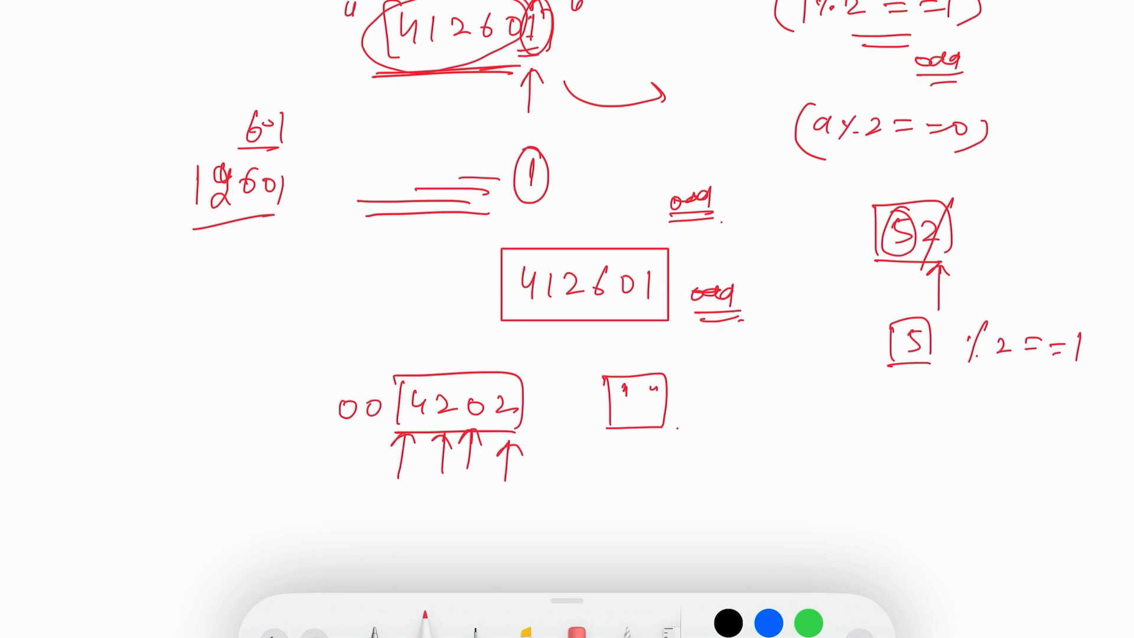
Scroll the canvas up while adding the 52 and 004202 examples.
scroll(up, 3)
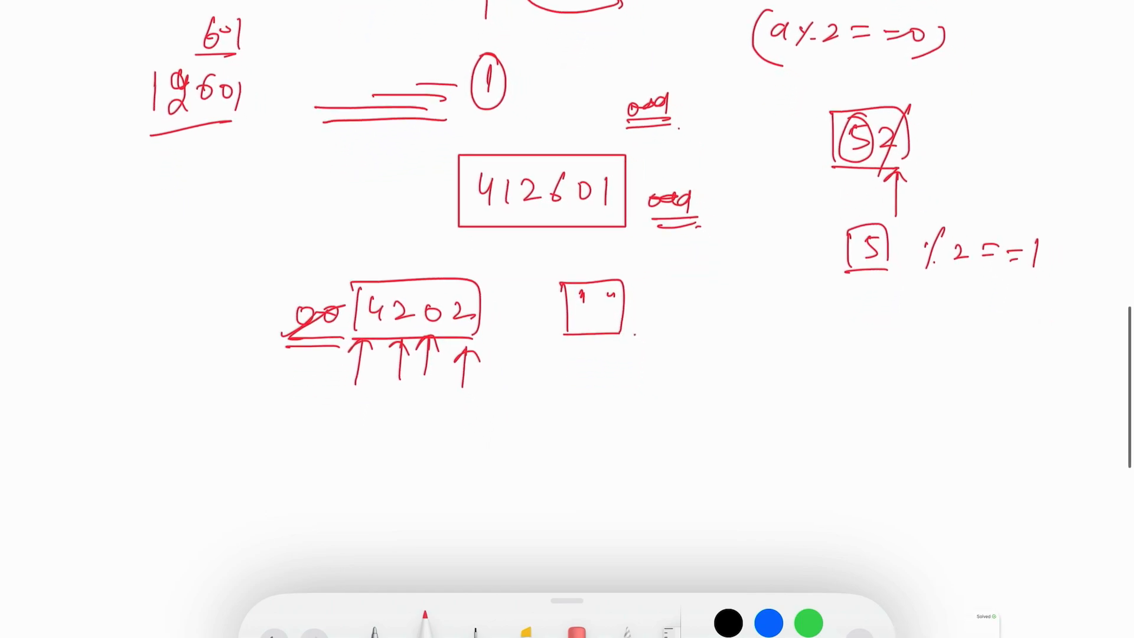
Scroll the canvas to bring the annotated problem statement back into view.
scroll(up, 3)
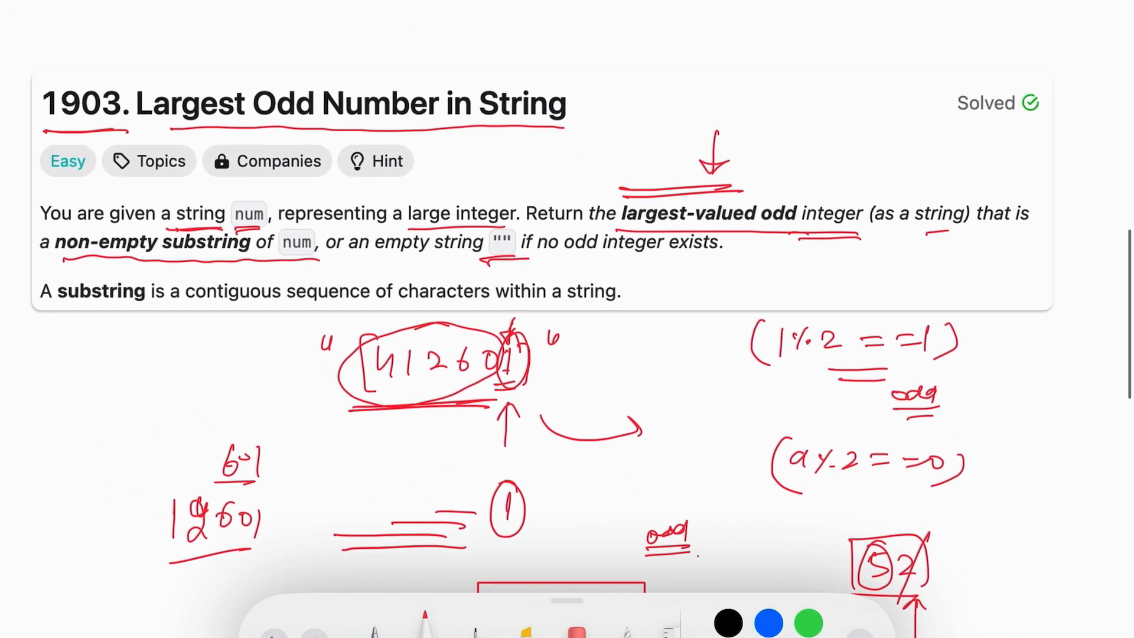
scroll(down, 3)
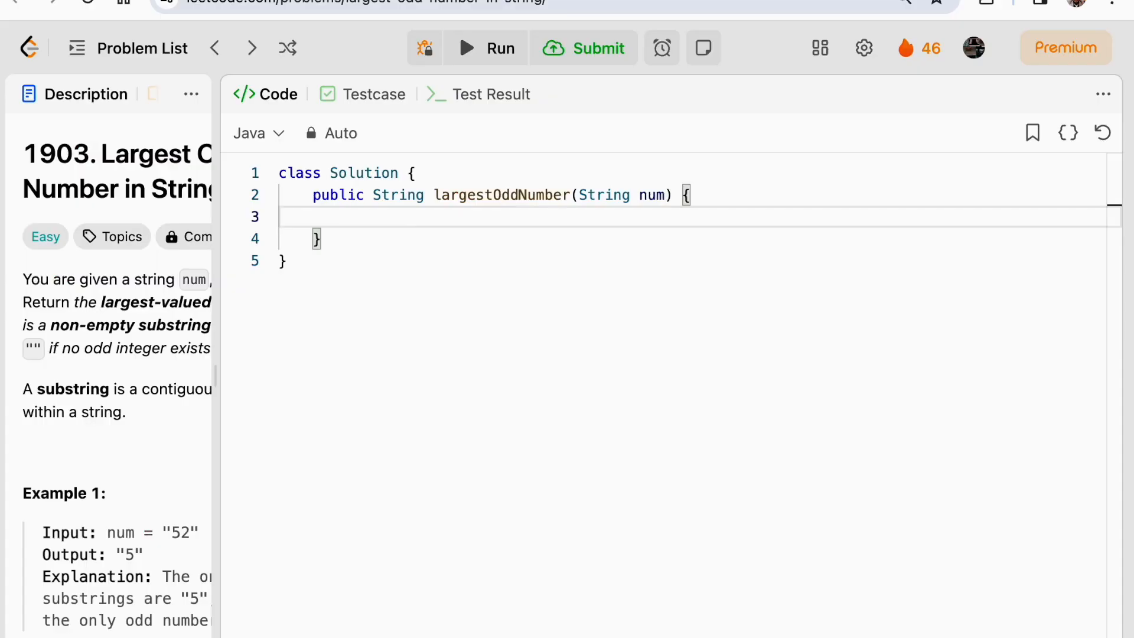
Write int n = num.length() and a for loop from i = n-1 down to i >= 0.
text(nm)
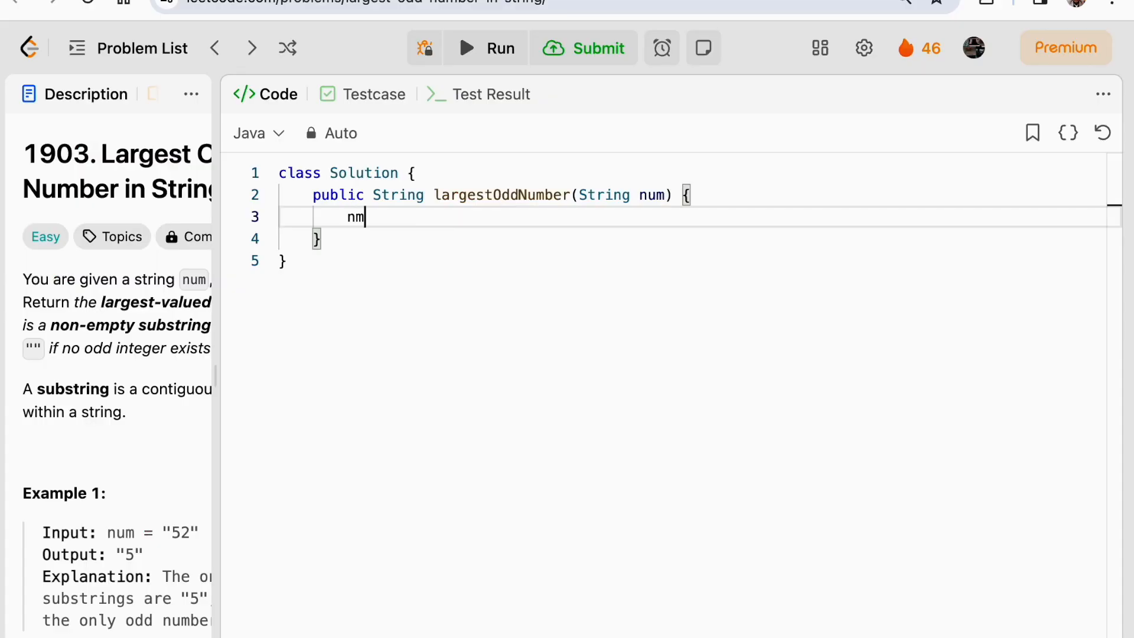
text(u)
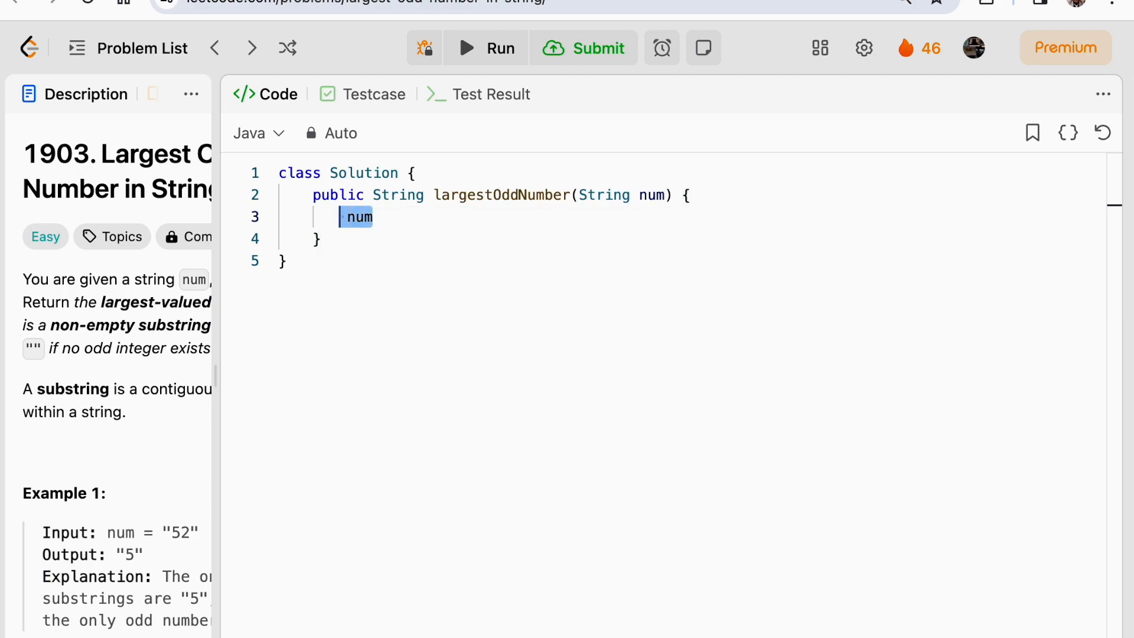
key(Backspace)
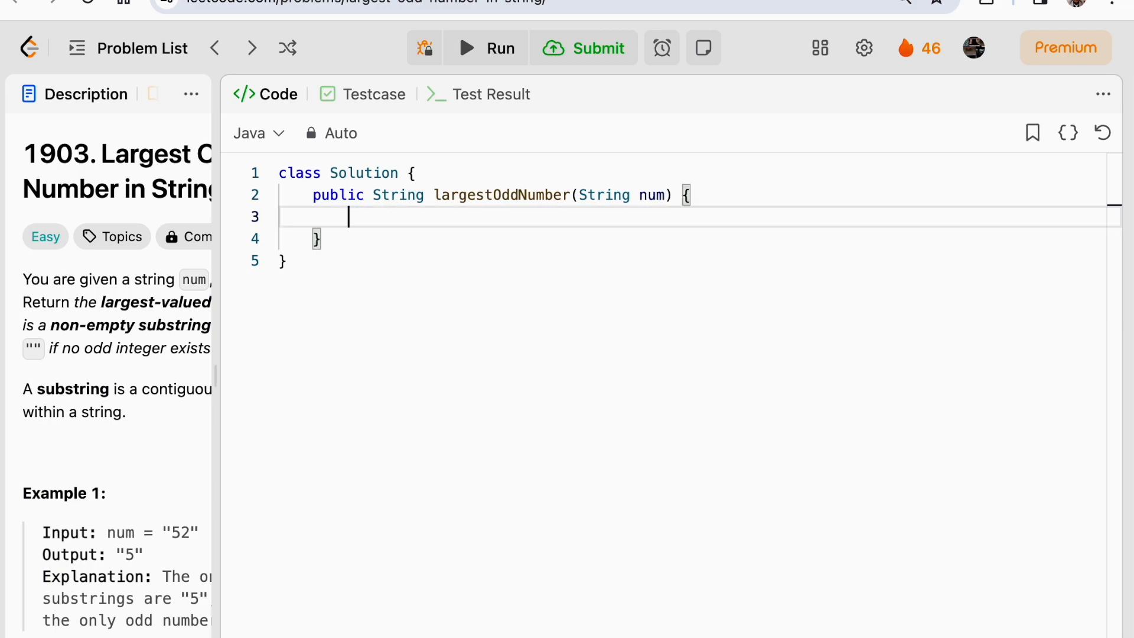
text(int n =)
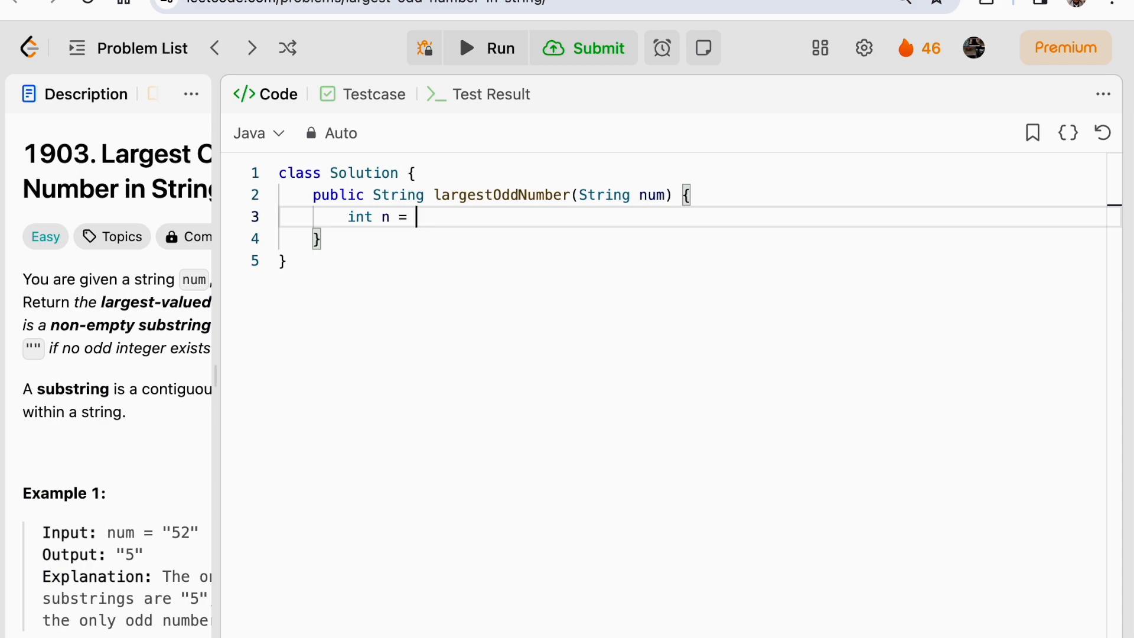
text(num.length();)
text(for(int)
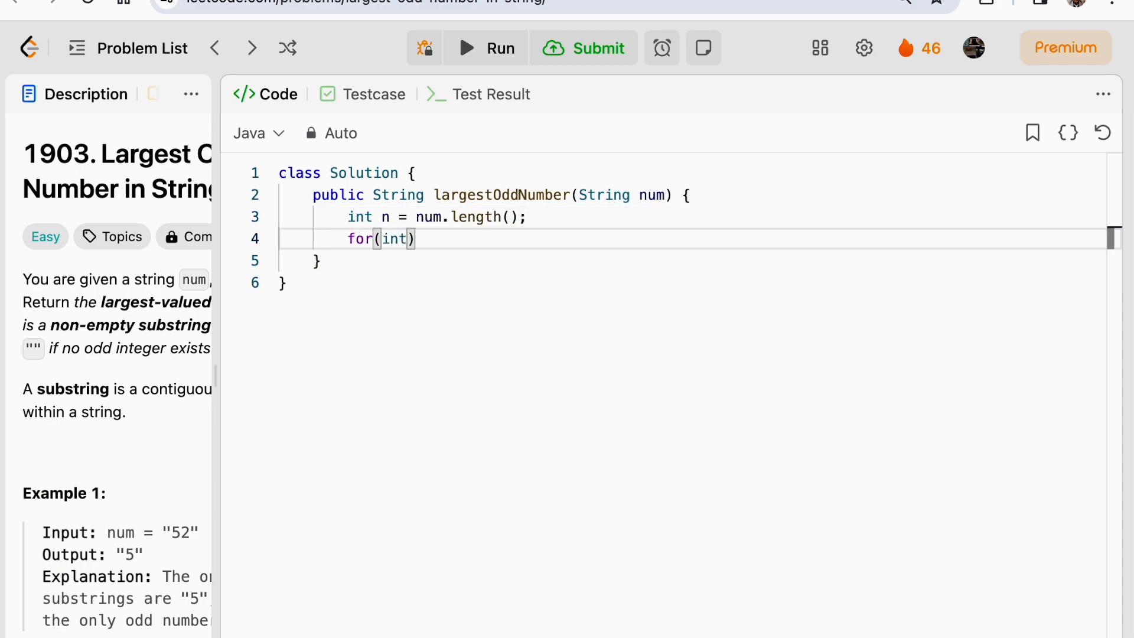
text(i=)
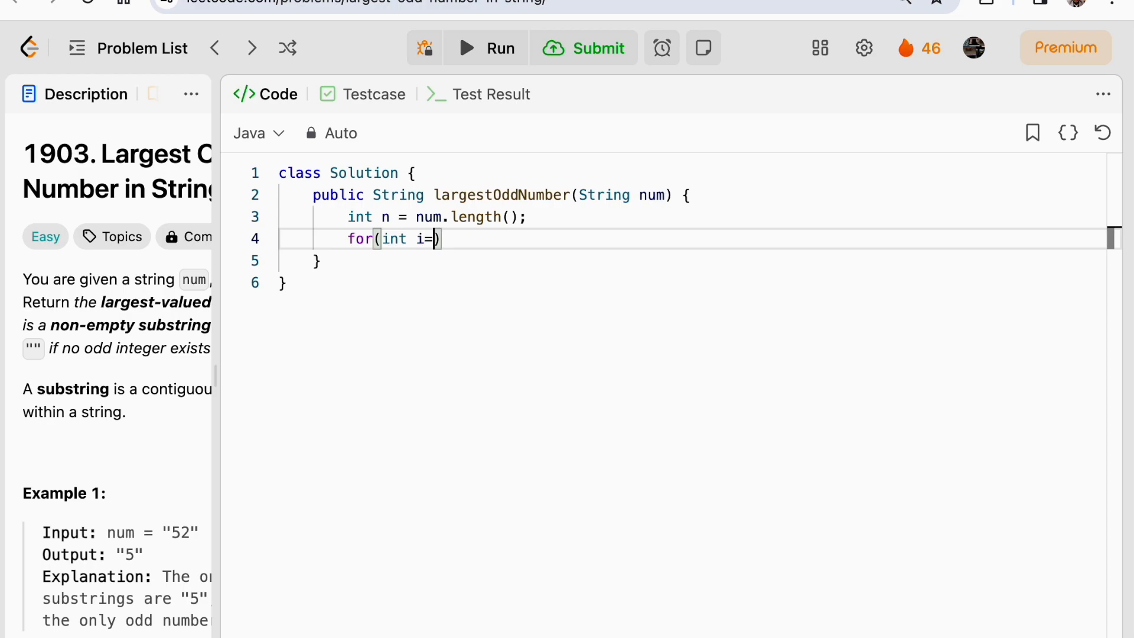
text(n-1; i)
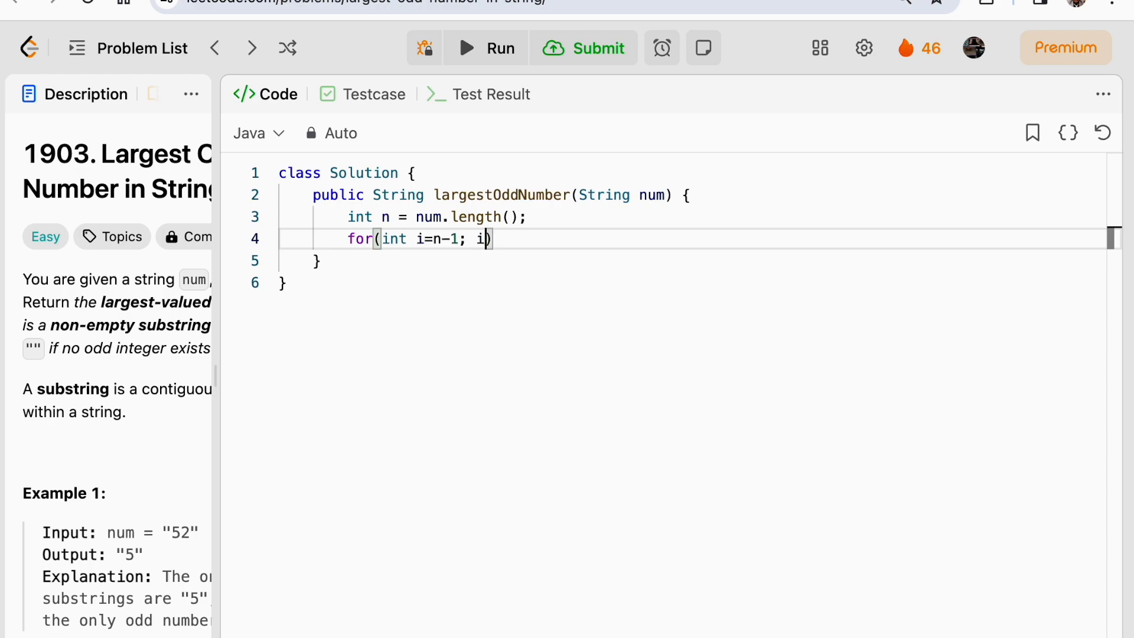
text(>=0; i--)
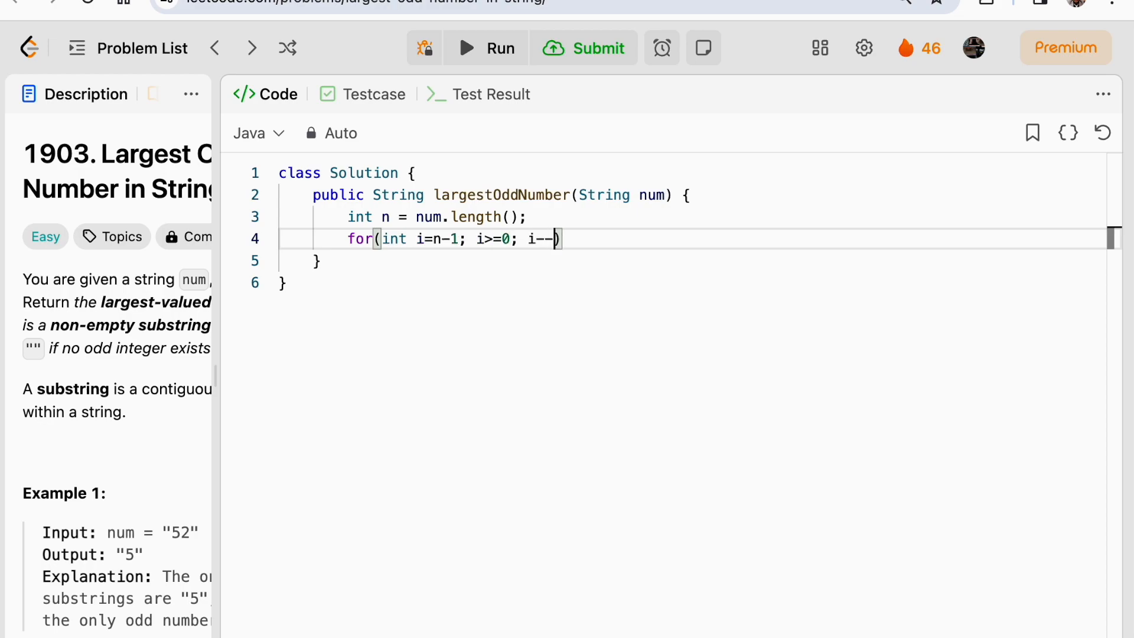
text())
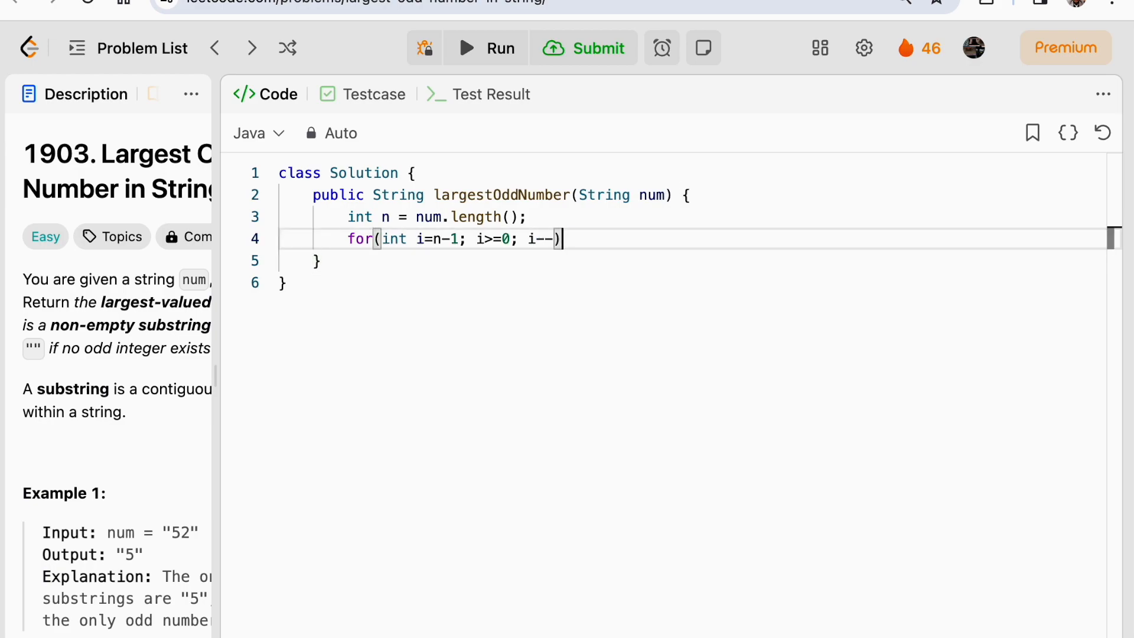
text({)
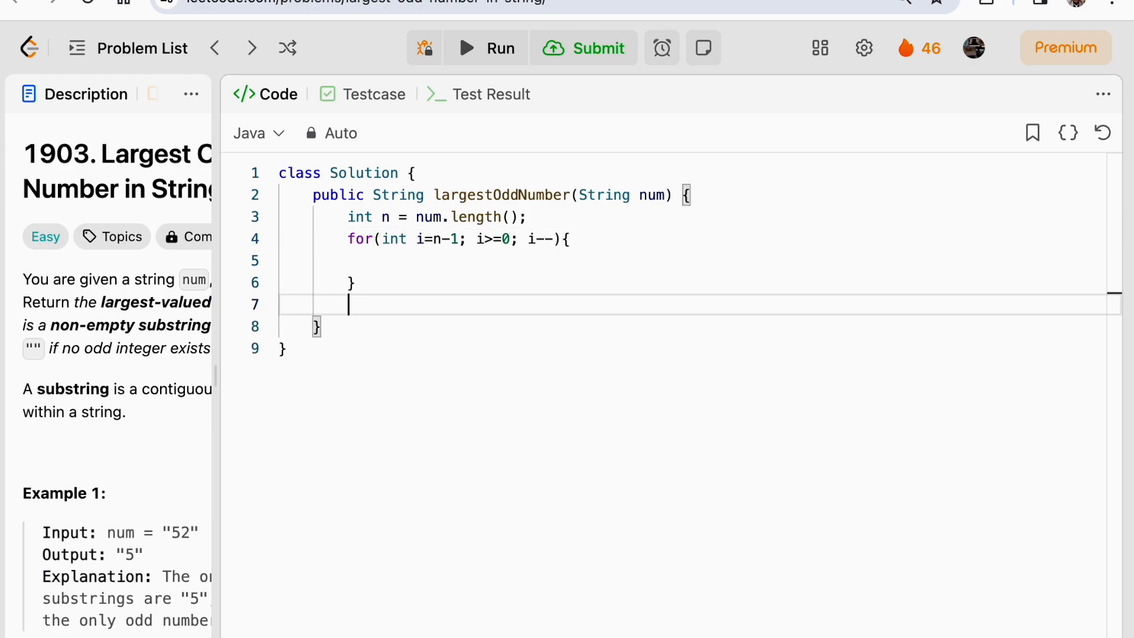
Add return "" after the loop and start char ch = num.charAt( inside it.
text(return "")
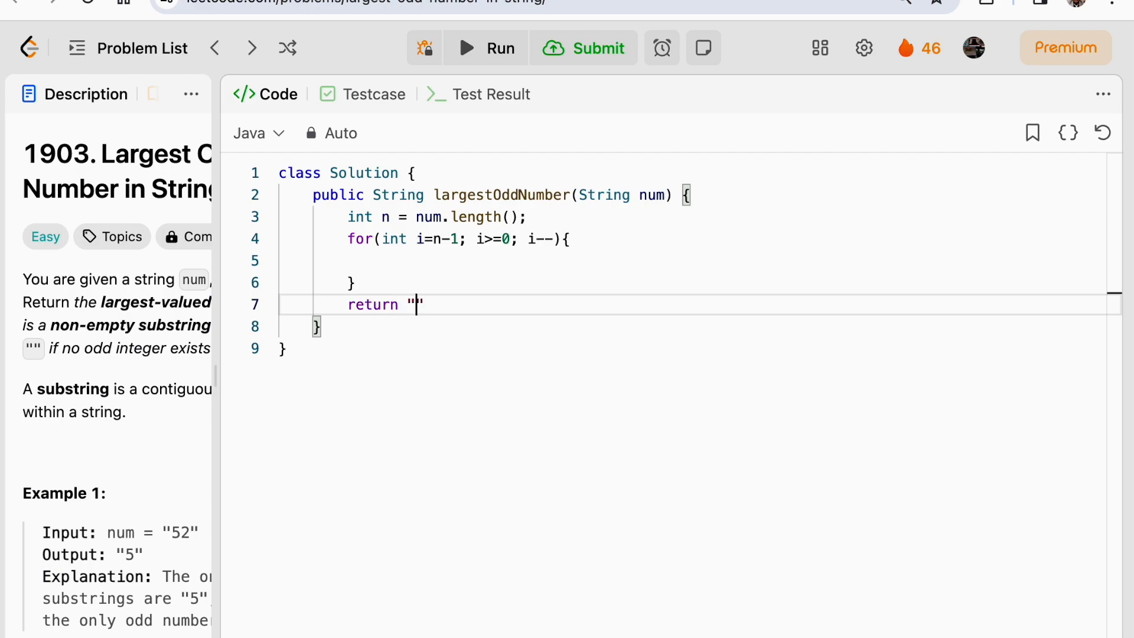
text(;)
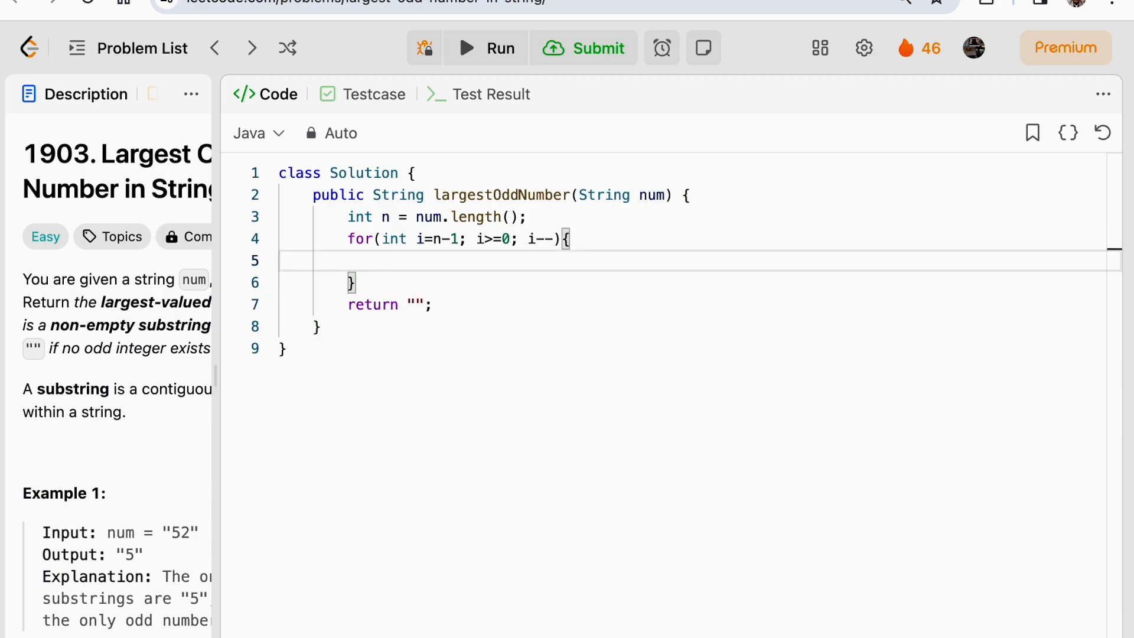
text(cha)
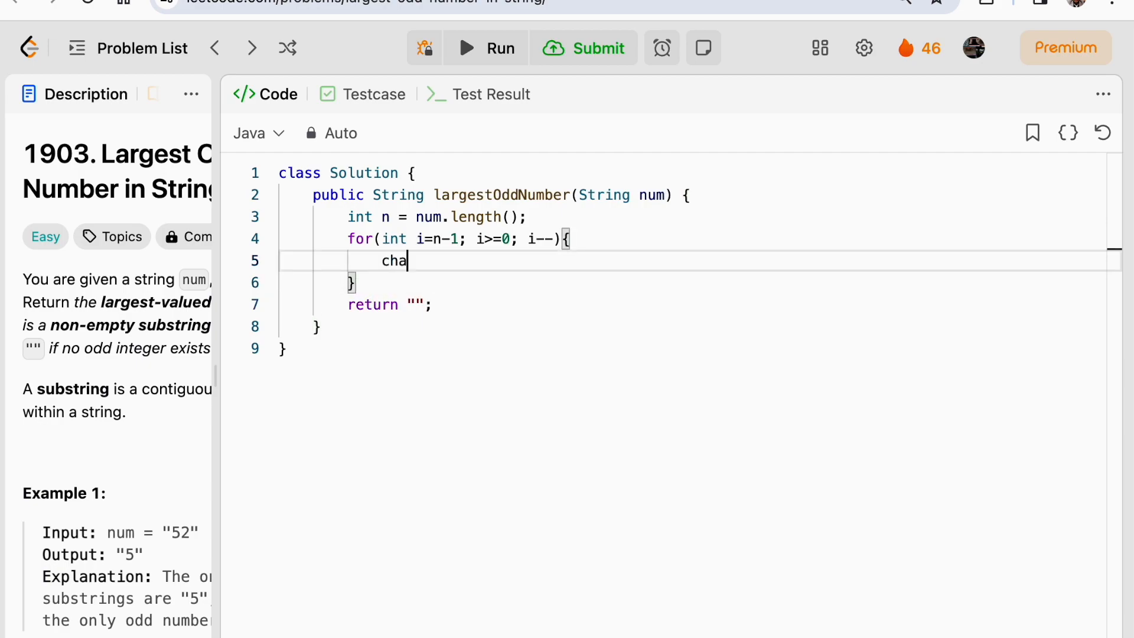
text(r ch =)
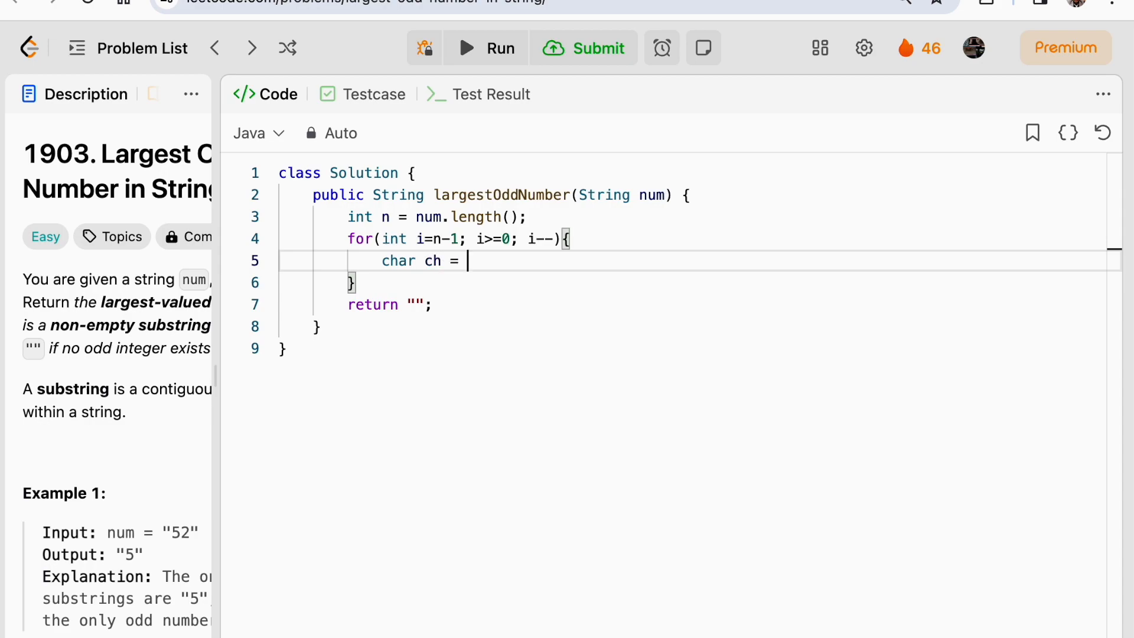
text(num.charAt(i);)
text(if( )
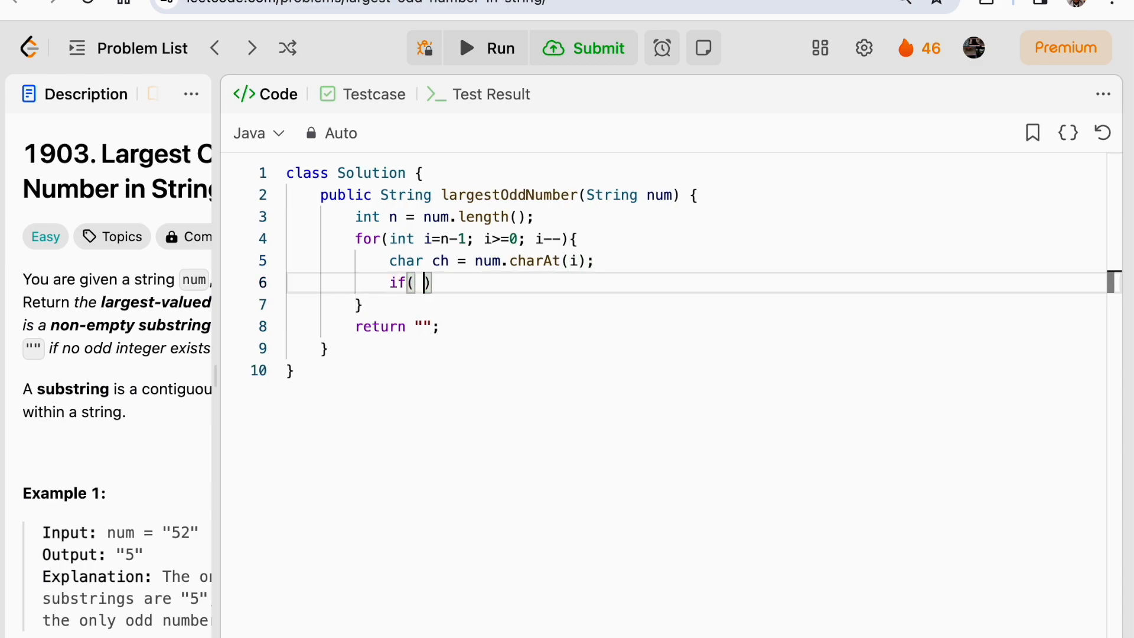
Add the check if ((ch-'0') % 2 == 1) for an odd digit.
text((ch-)
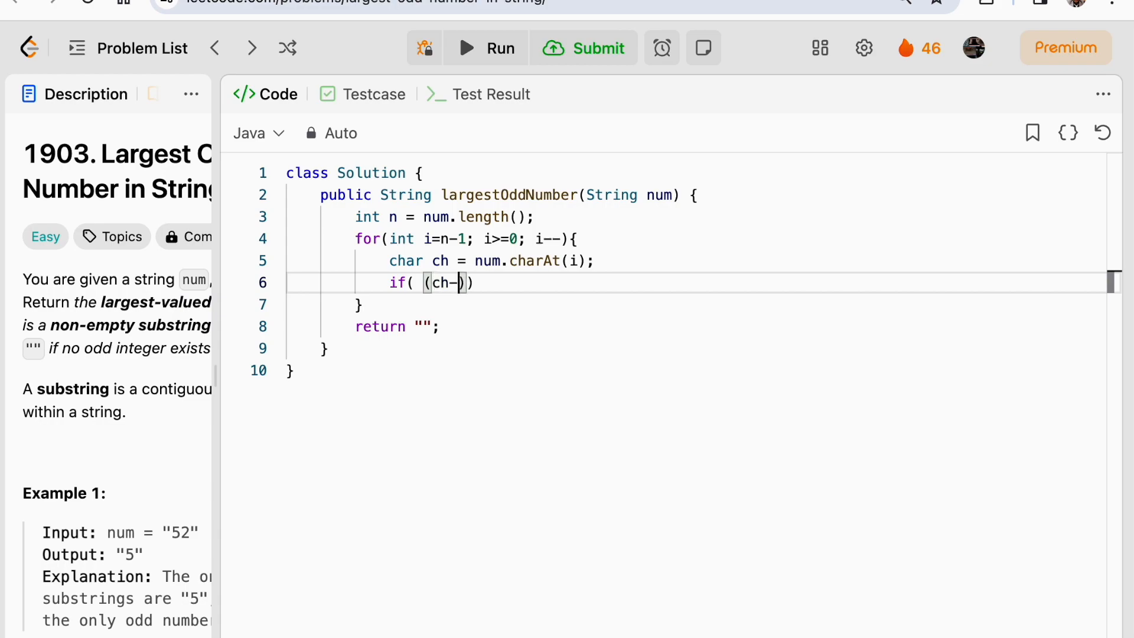
text('0')
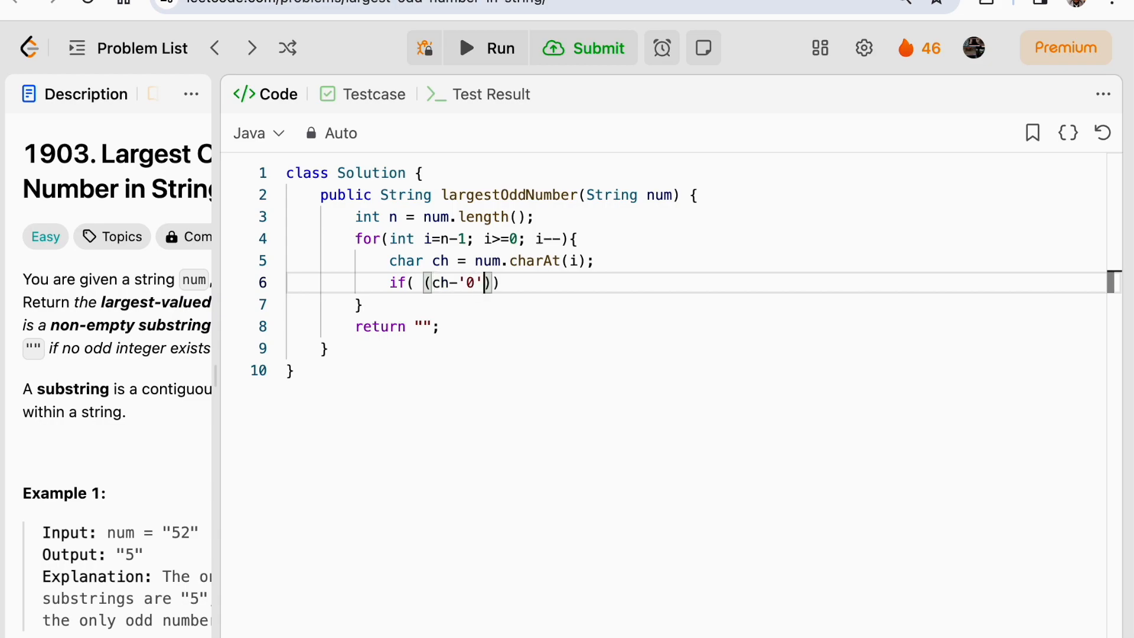
text(%)
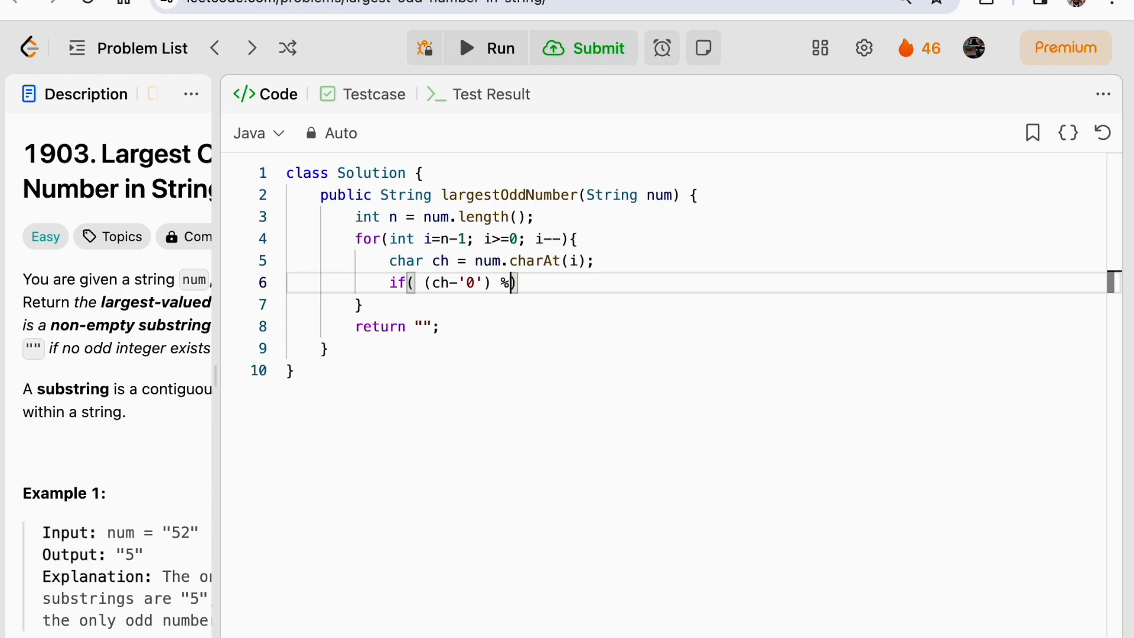
text(2 == 1)
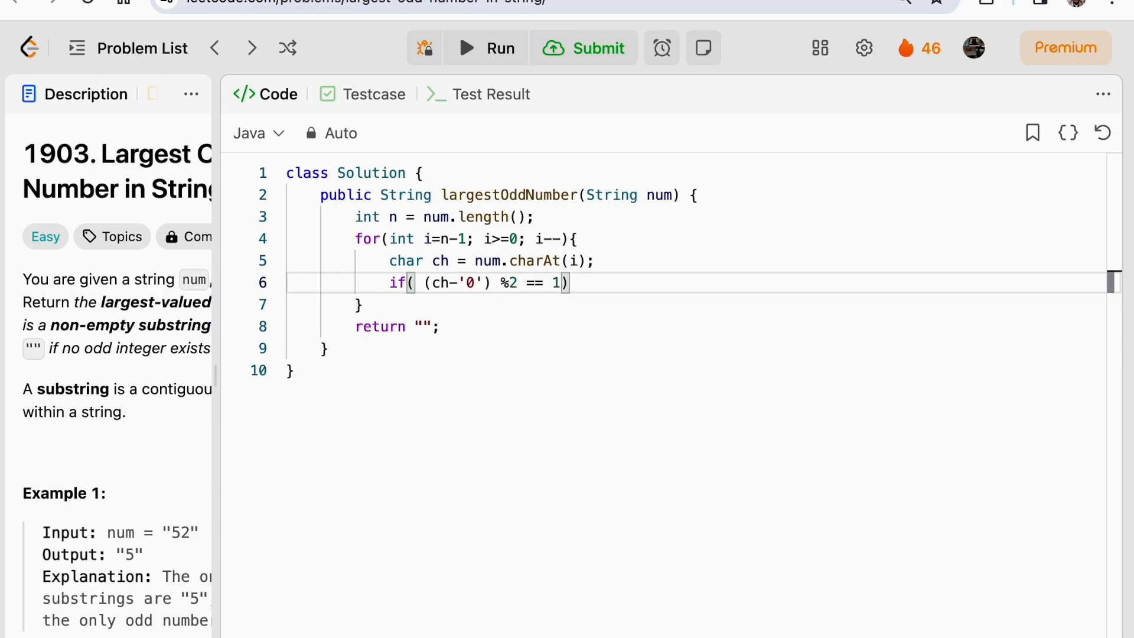
text({)
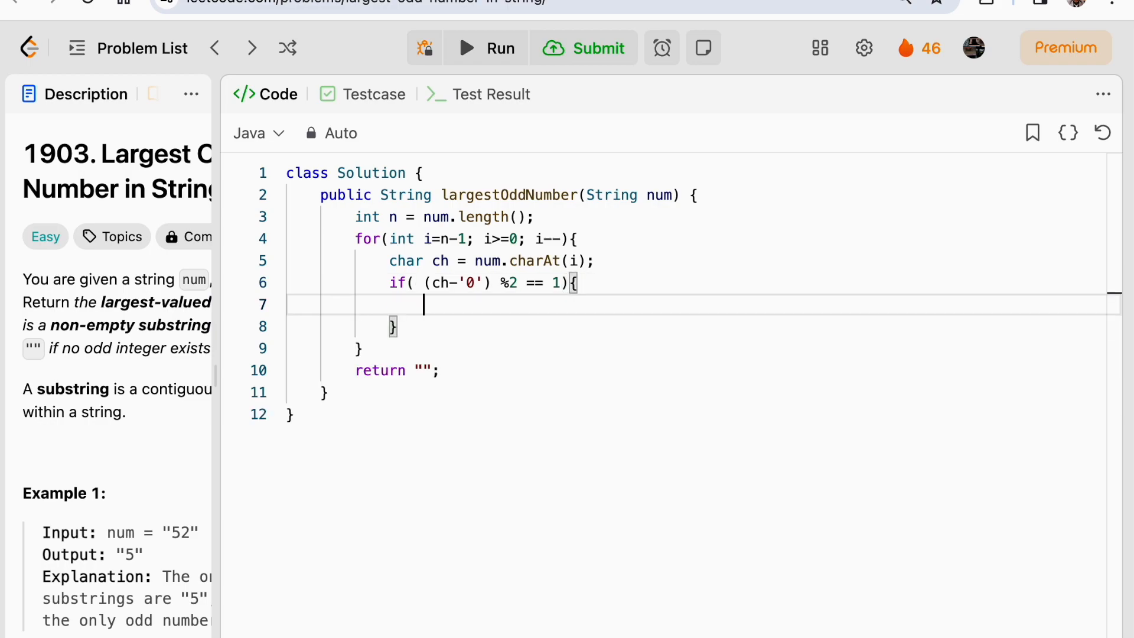
Return num.substring(0, i+1) inside the odd check, highlighting i while explaining.
text(return)
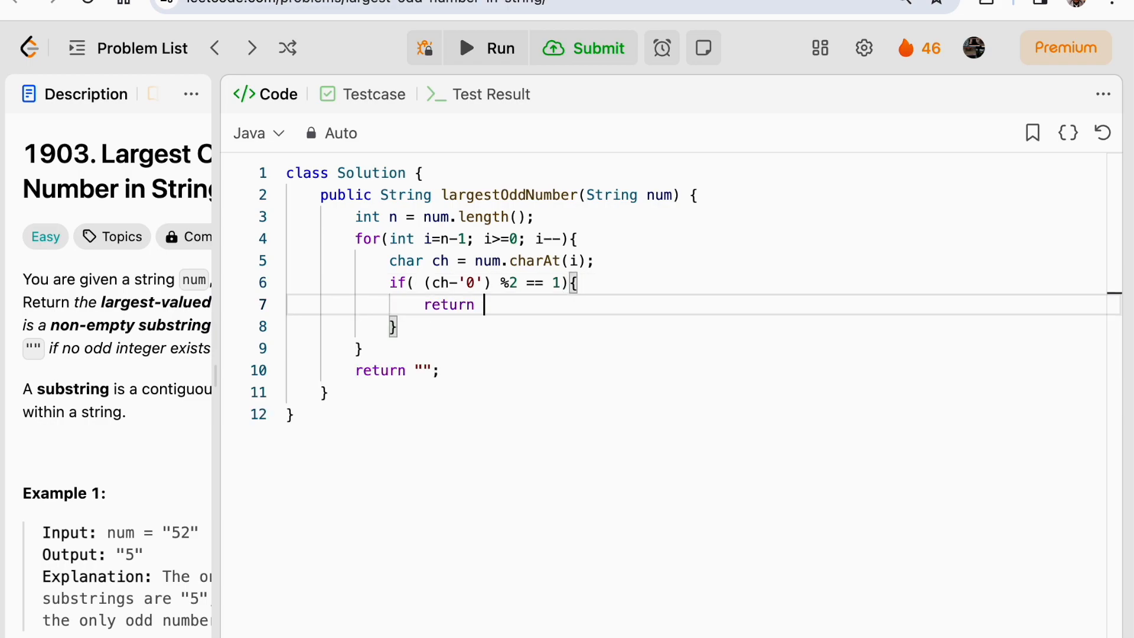
text(num.)
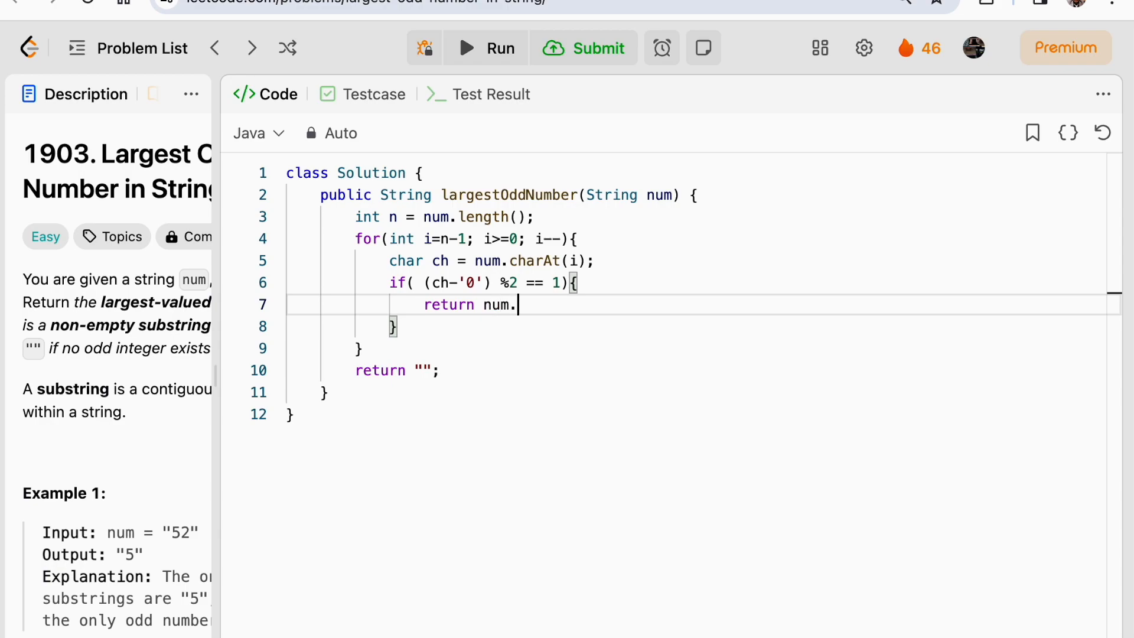
text(substring()
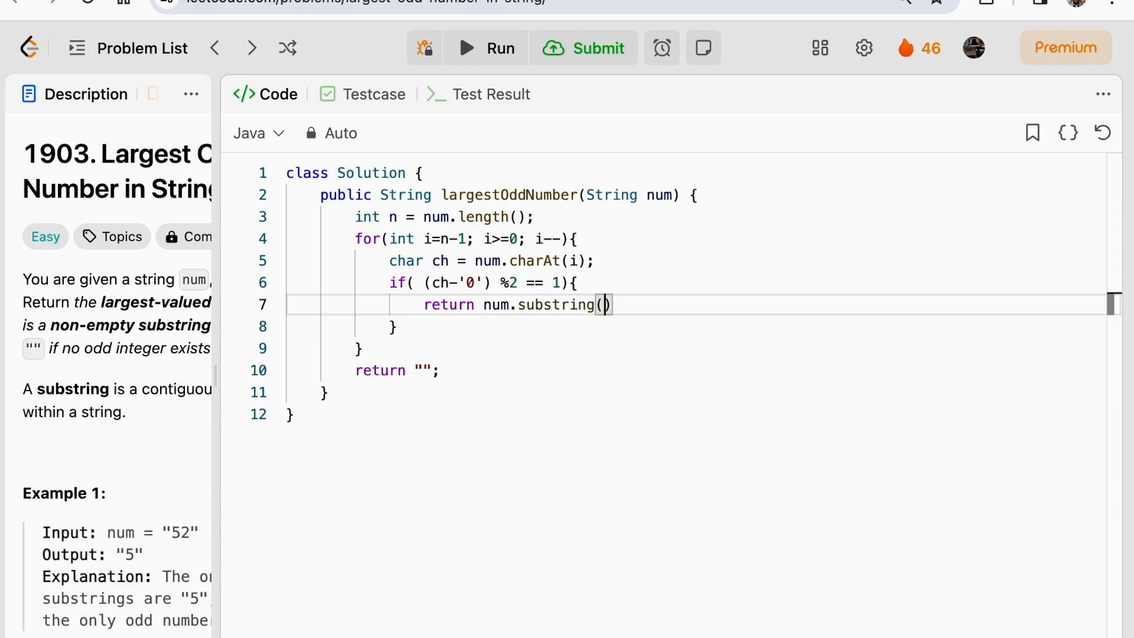
text(0, i+1)
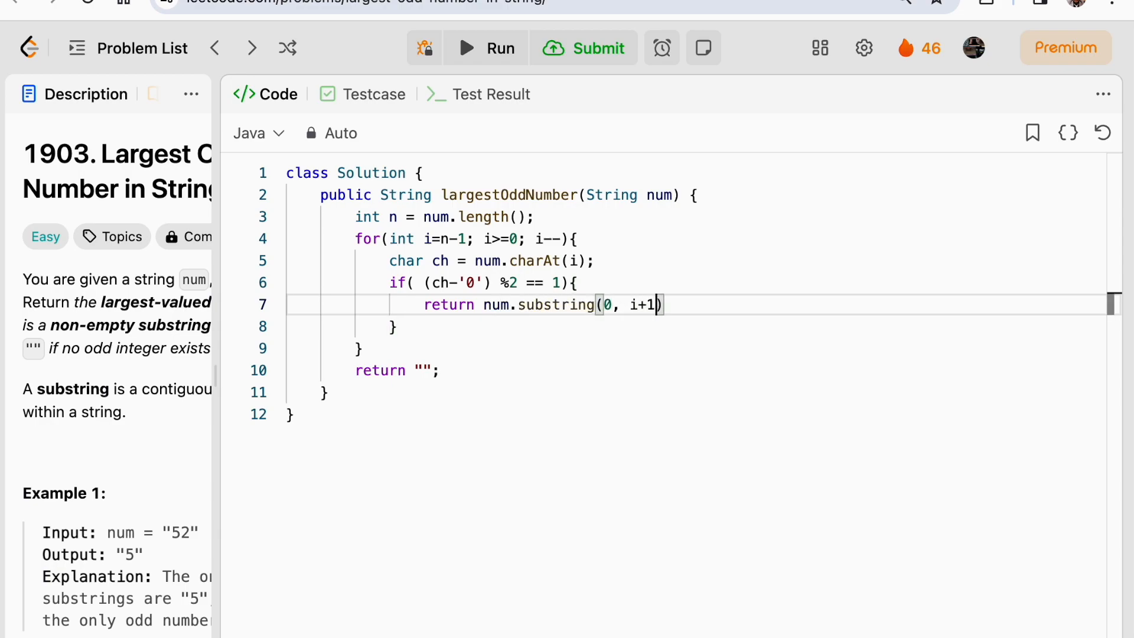
text(;)
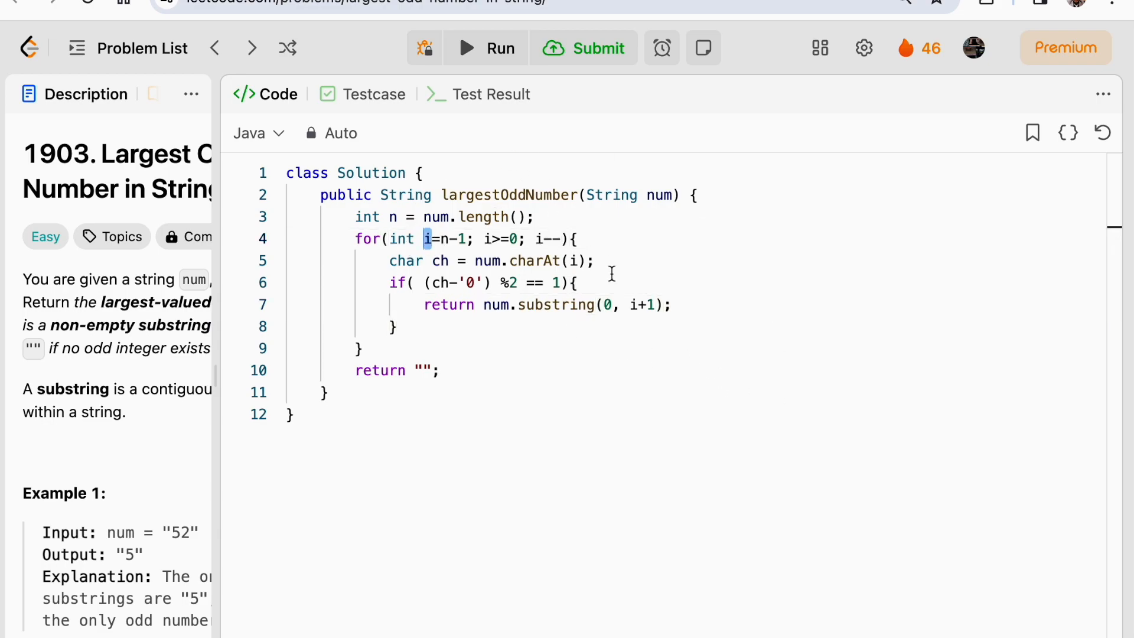
double_click(639, 305)
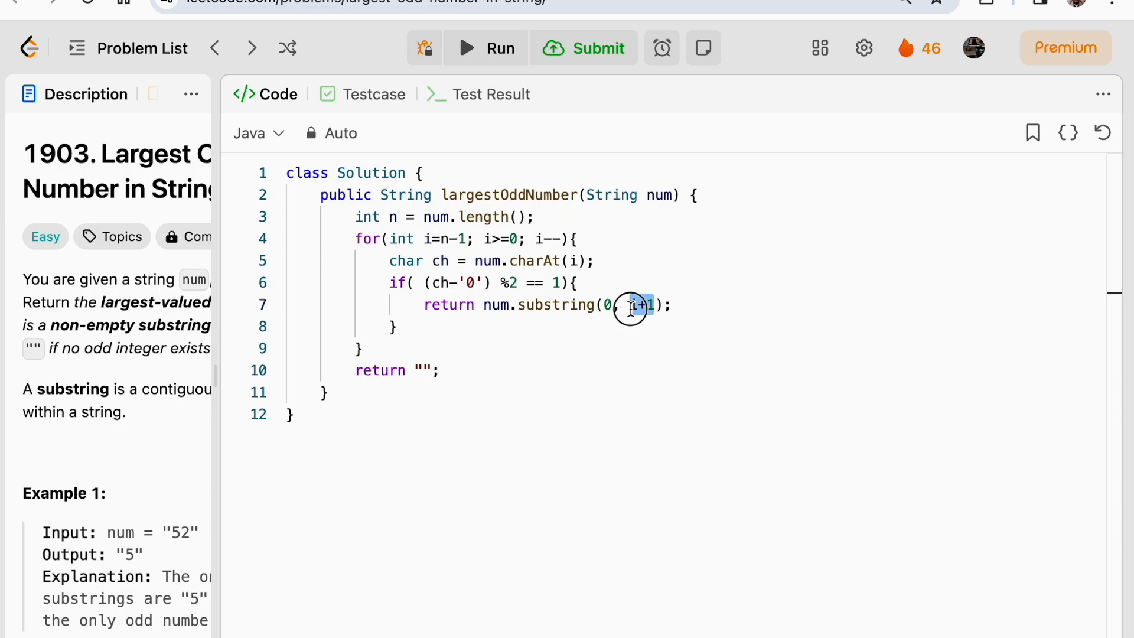
Run the sample tests, submit the solution for an Accepted result, and return to the description.
click(584, 48)
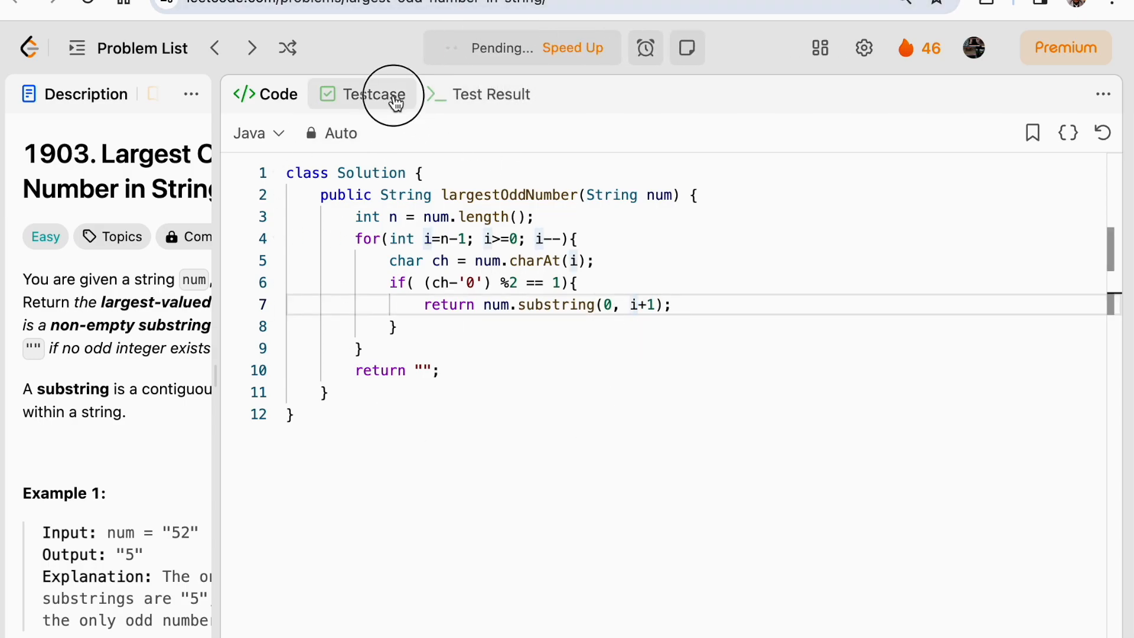
click(585, 48)
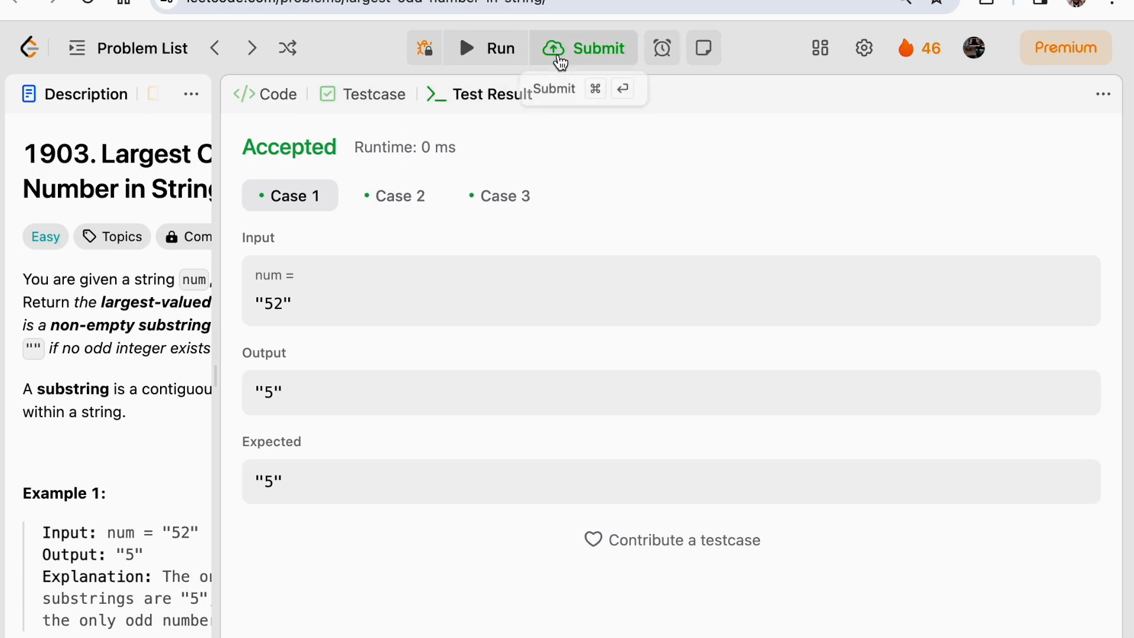
click(585, 47)
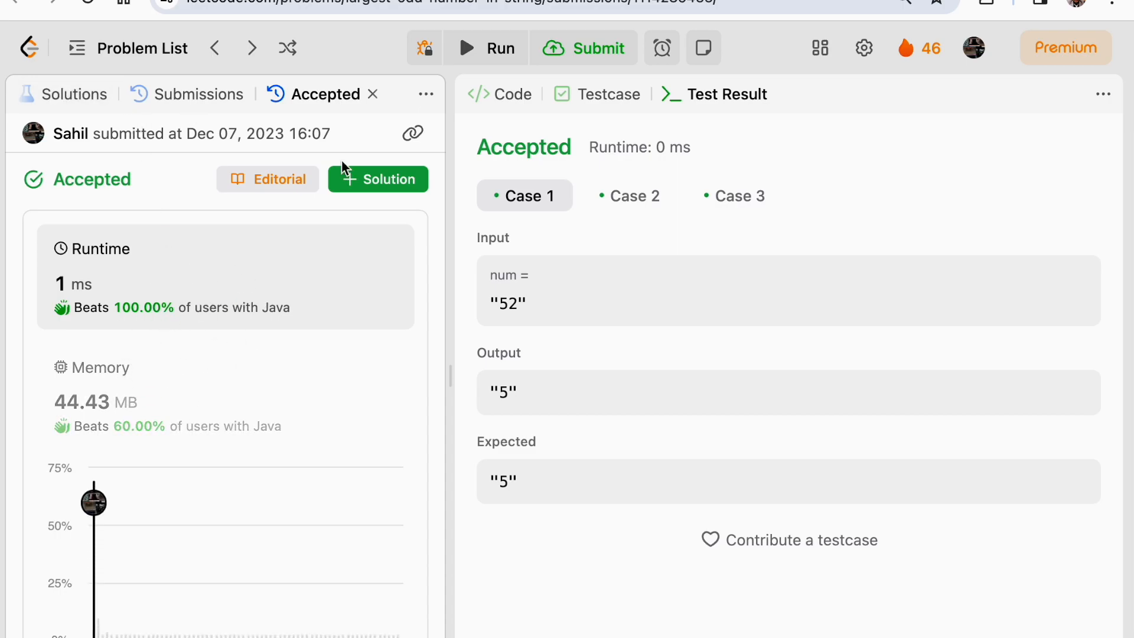
click(87, 95)
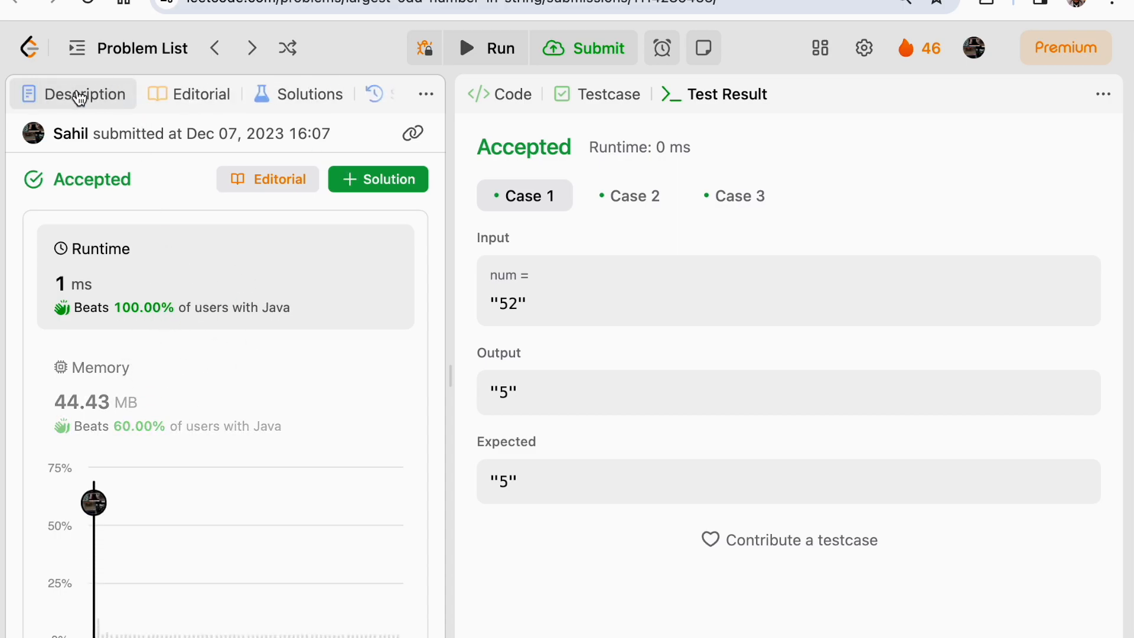